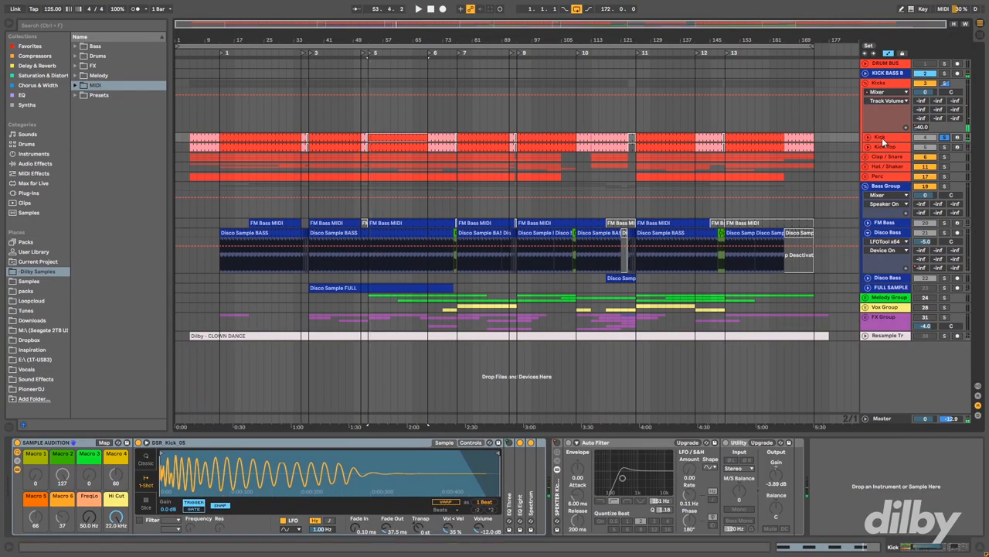
left_click(399, 136)
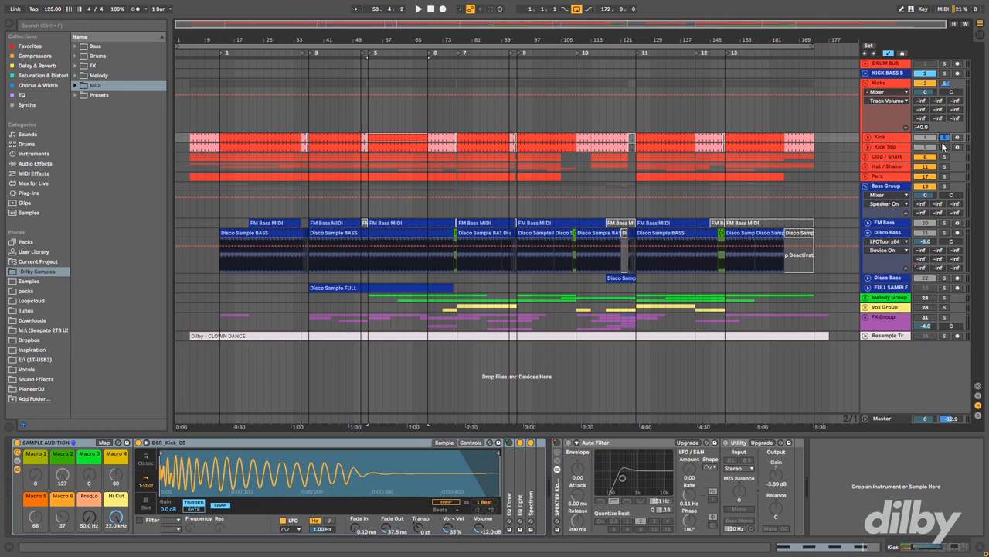
left_click(943, 138)
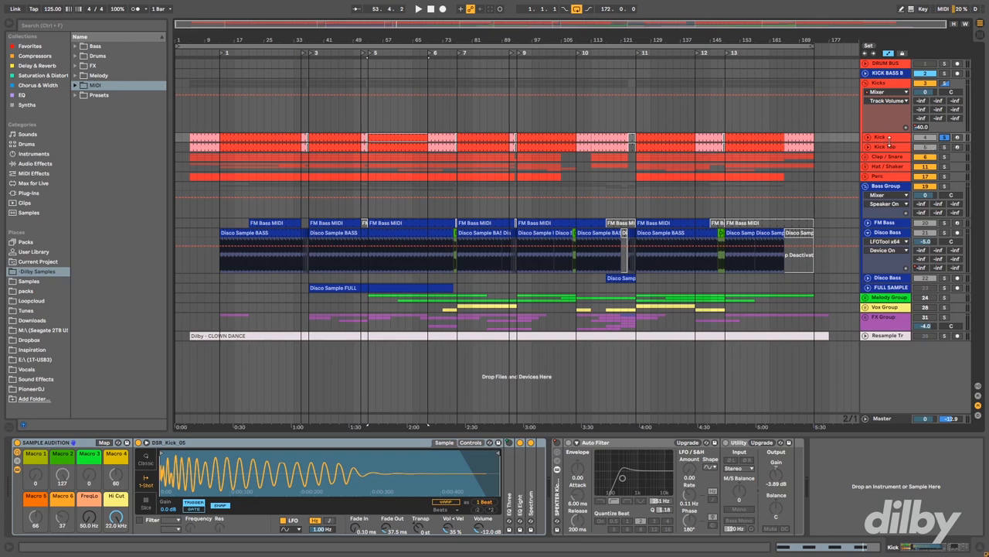